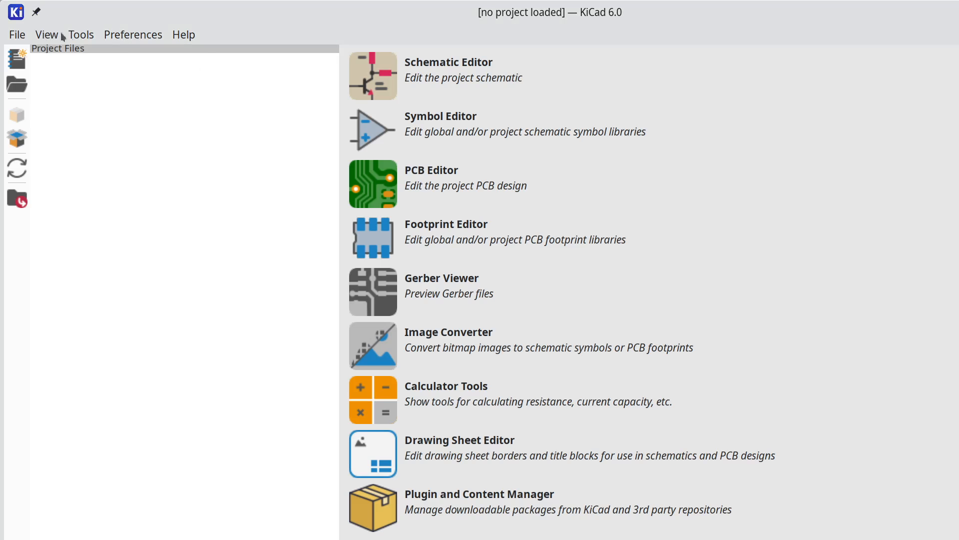
# Step: Glance at the Preferences menu, dismiss it, then browse KiCad's Tools menu
pyautogui.click(133, 35)
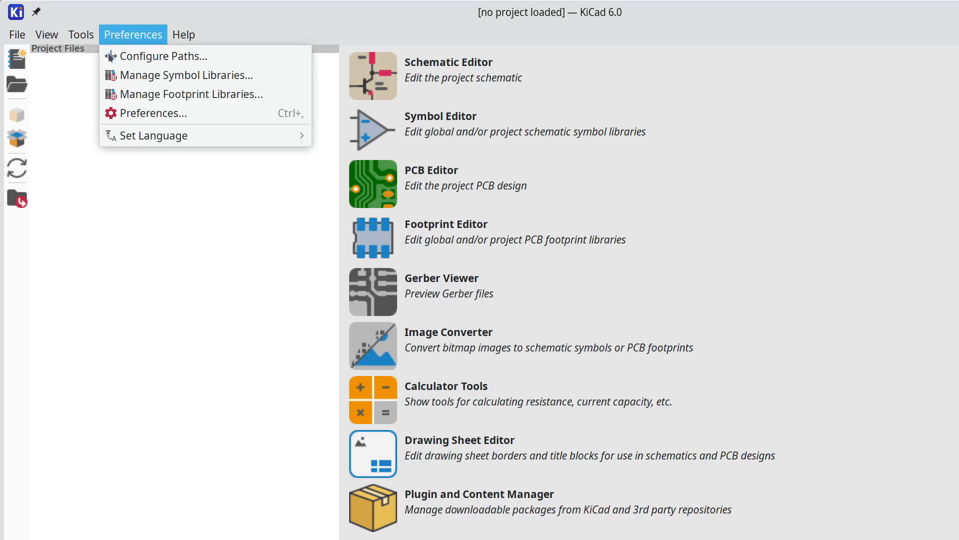
pyautogui.click(154, 114)
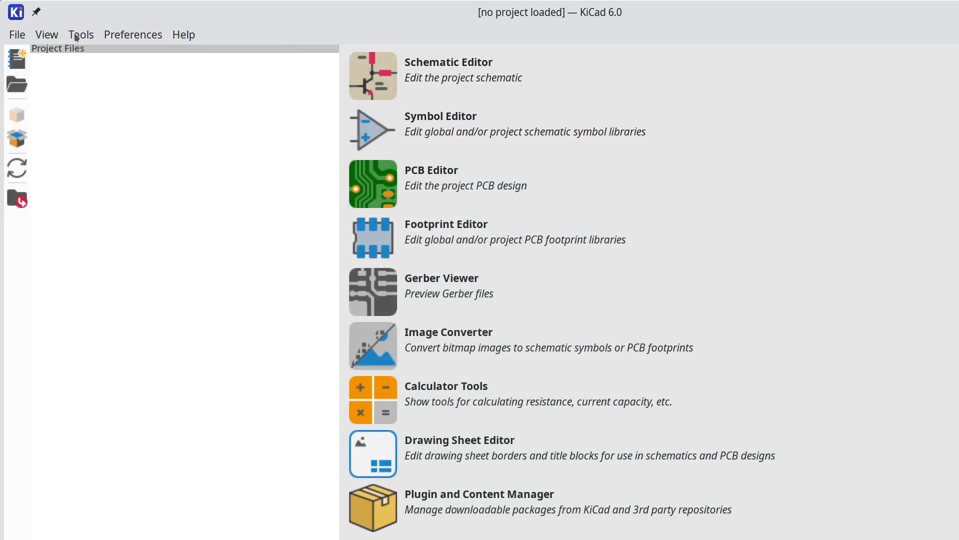
pyautogui.click(81, 34)
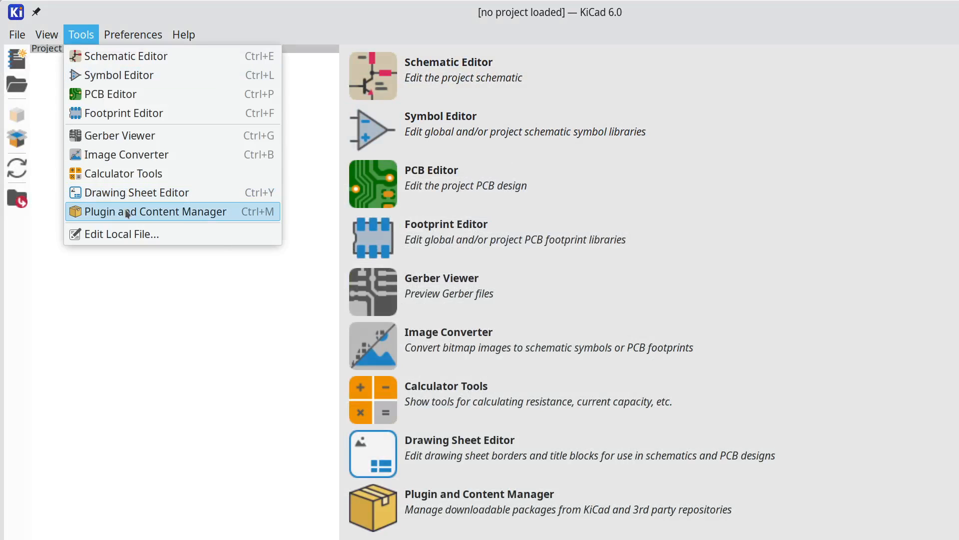
# Step: Confirm Interactive Html Bom appears under Installed in the Plugin and Content Manager, then close it
pyautogui.click(155, 211)
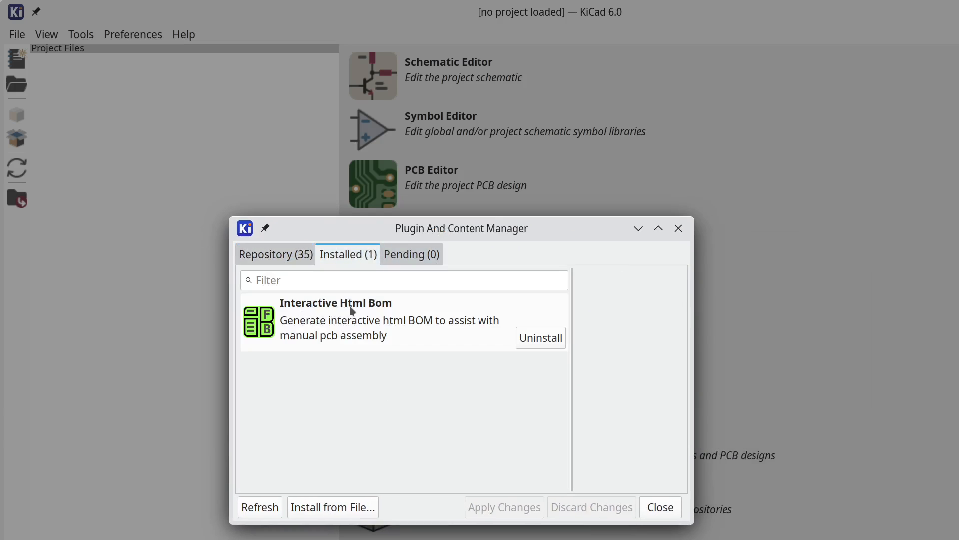
pyautogui.moveTo(364, 313)
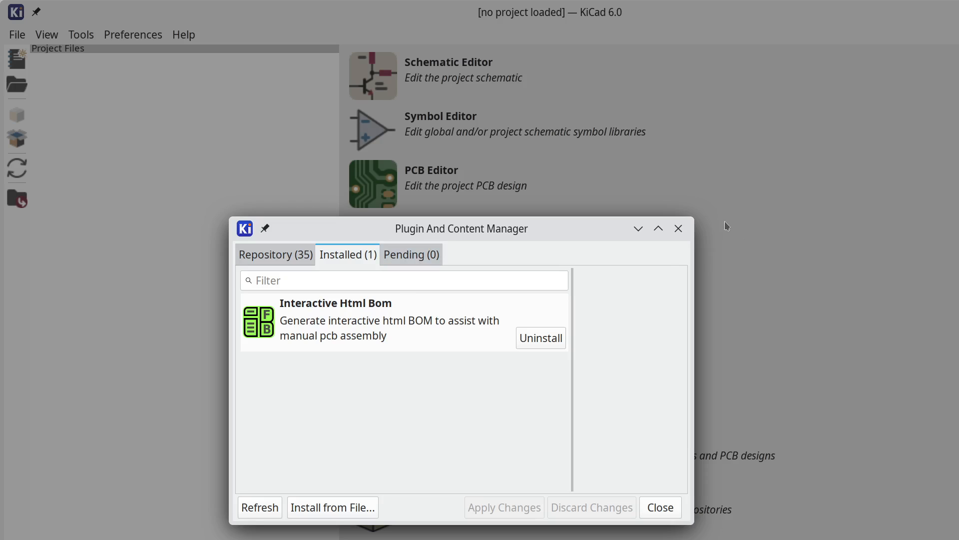
pyautogui.moveTo(678, 228)
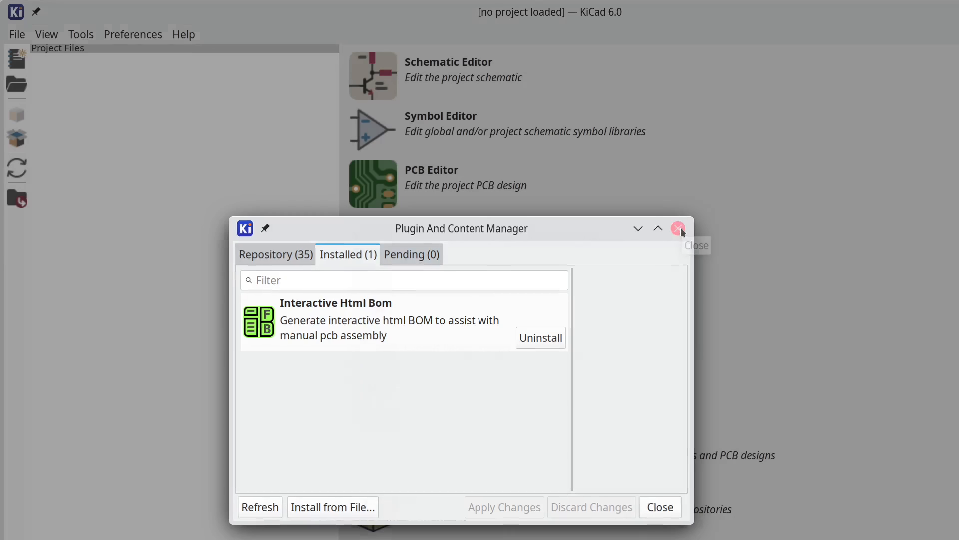
pyautogui.click(679, 228)
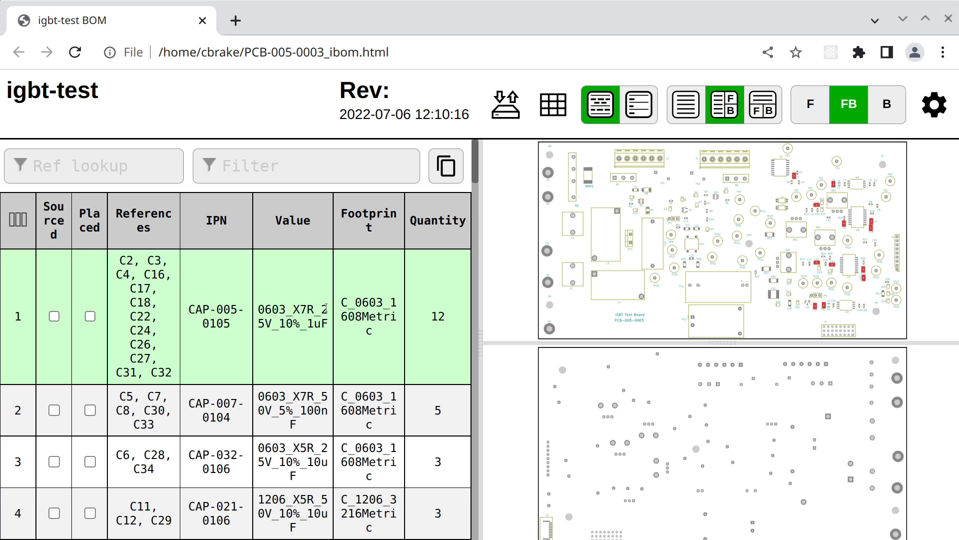
pyautogui.moveTo(621, 226)
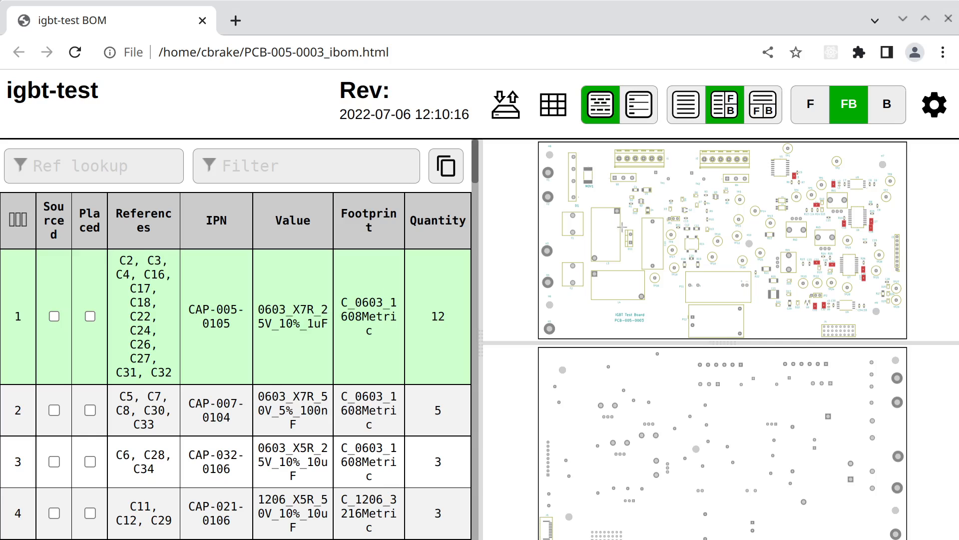
pyautogui.scroll(-3)
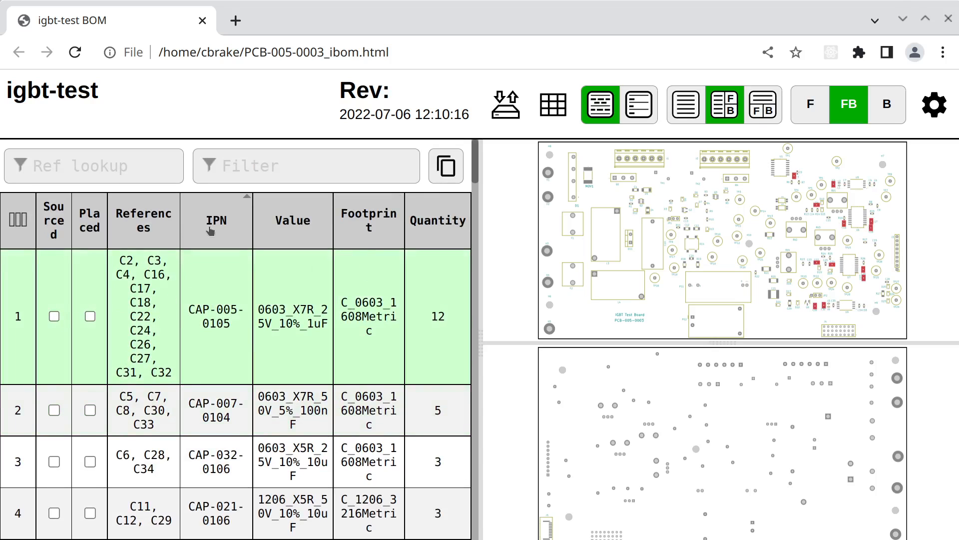
pyautogui.moveTo(204, 262)
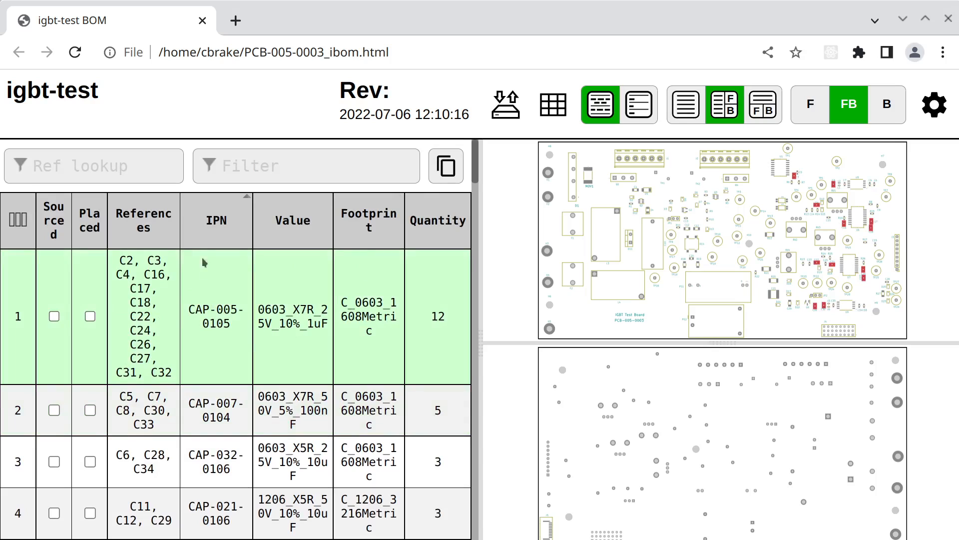
pyautogui.click(216, 409)
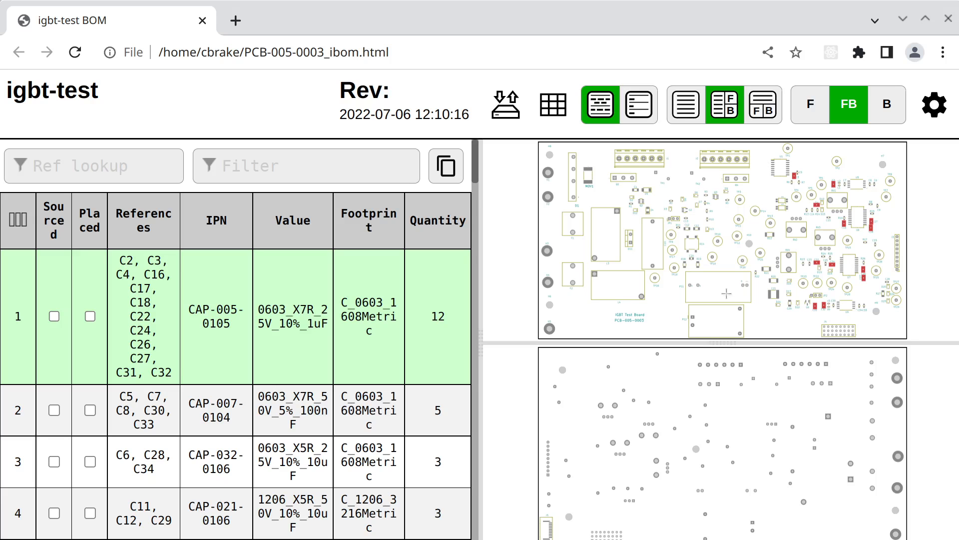
# Step: Scroll to the connector rows and highlight J3's pin header on the board
pyautogui.scroll(-3)
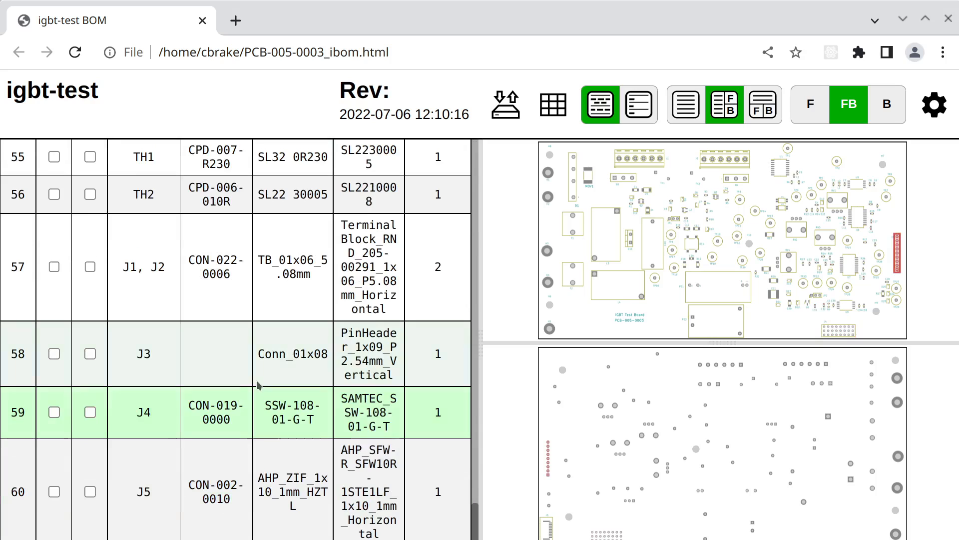
pyautogui.click(144, 354)
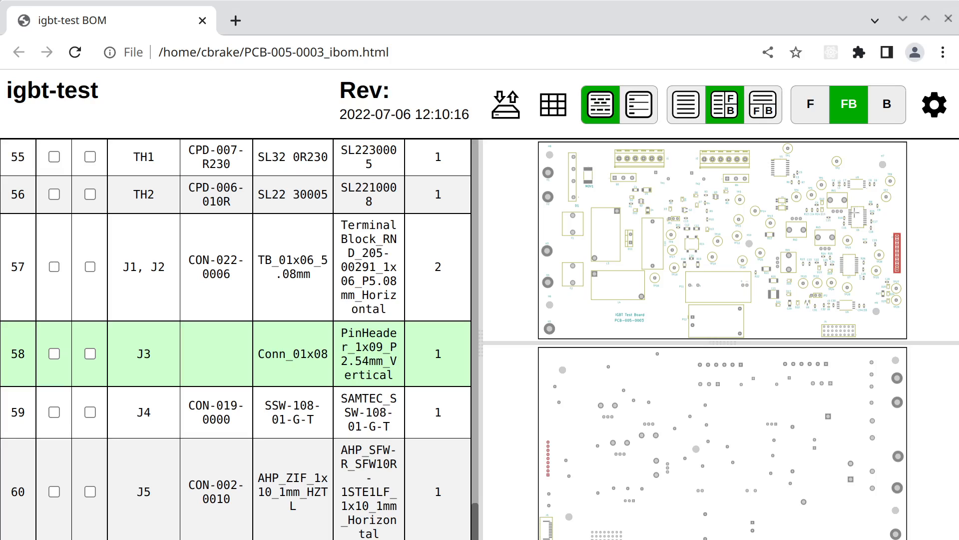
pyautogui.moveTo(856, 213)
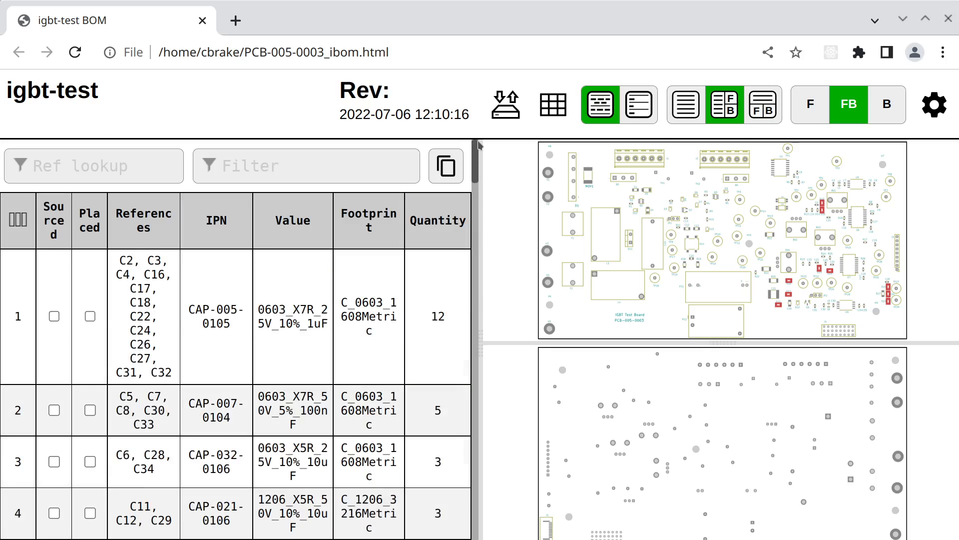
# Step: Highlight row 3's capacitors, then the row 1 group of twelve 1uF capacitors
pyautogui.click(215, 409)
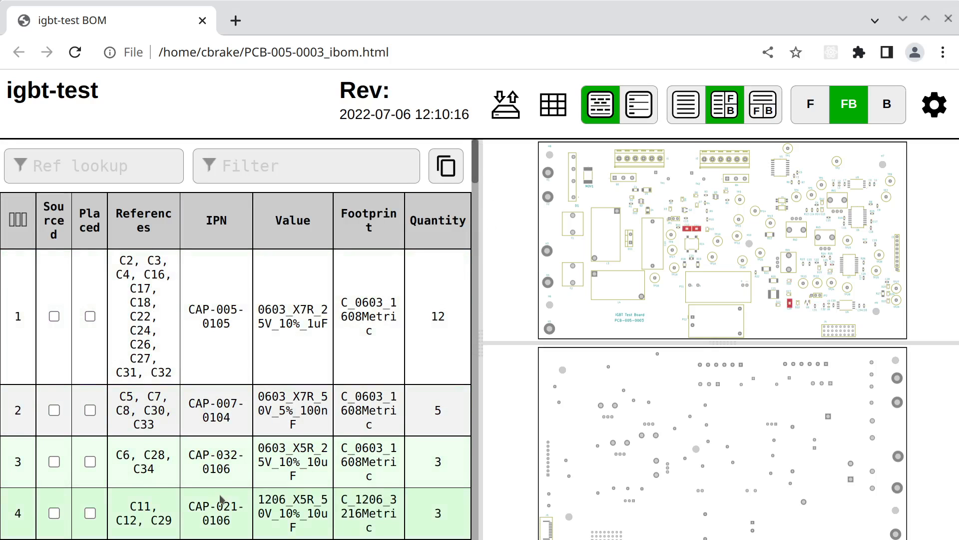
pyautogui.click(241, 316)
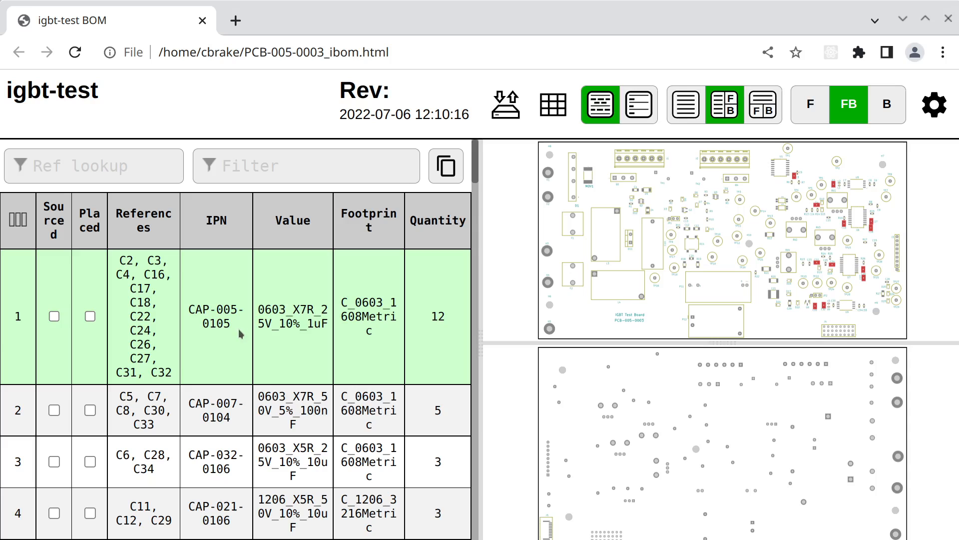
pyautogui.moveTo(239, 333)
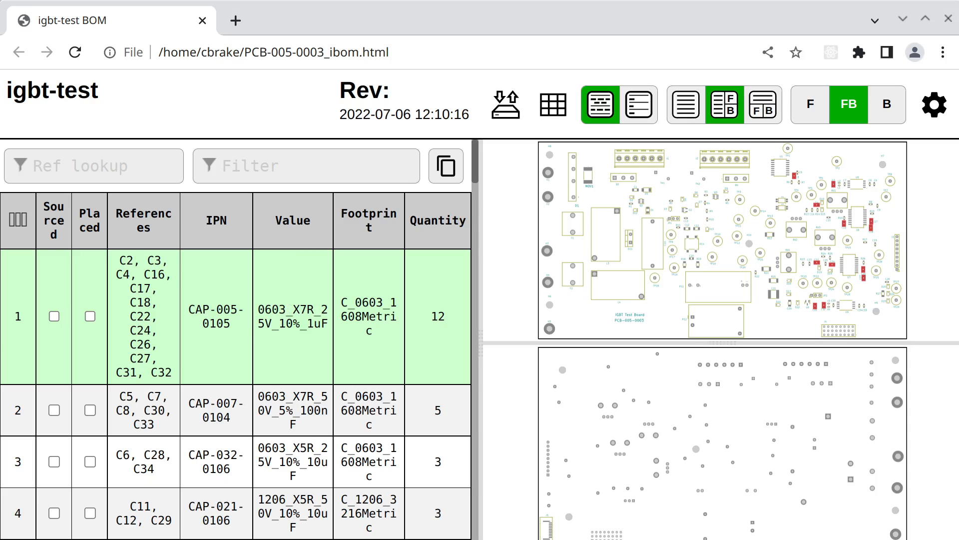